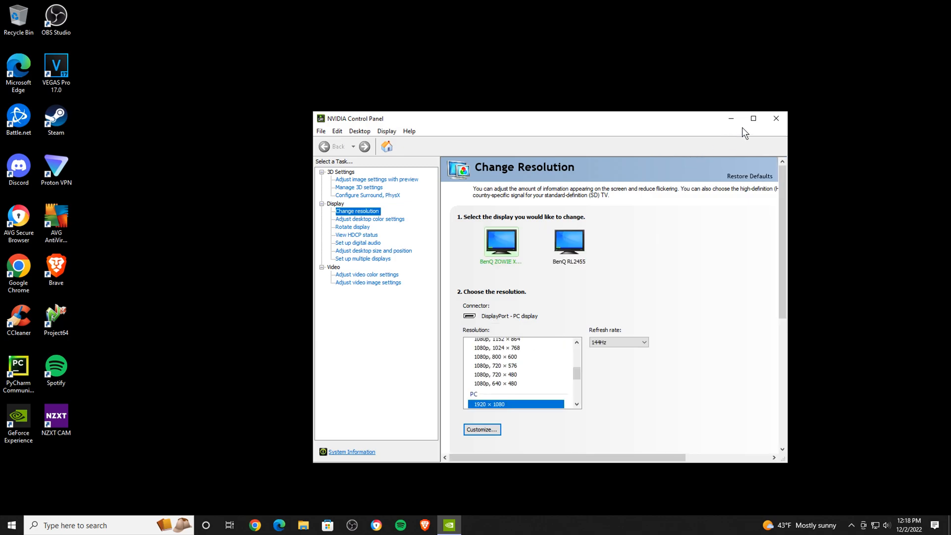
- Close NVIDIA Control Panel and relaunch it from the desktop context menu
{"action": "left_click", "coordinate": [754, 118]}
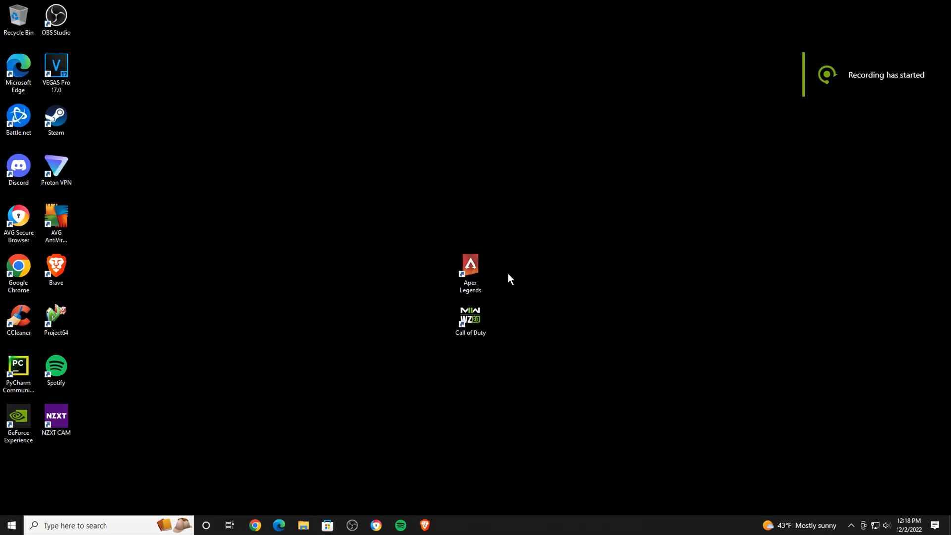
{"action": "right_click", "coordinate": [510, 278]}
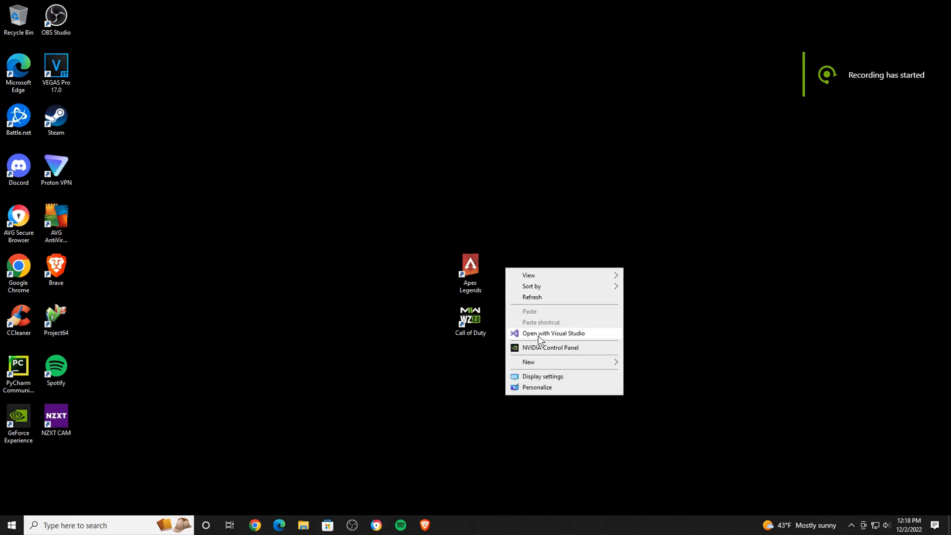
{"action": "left_click", "coordinate": [543, 359]}
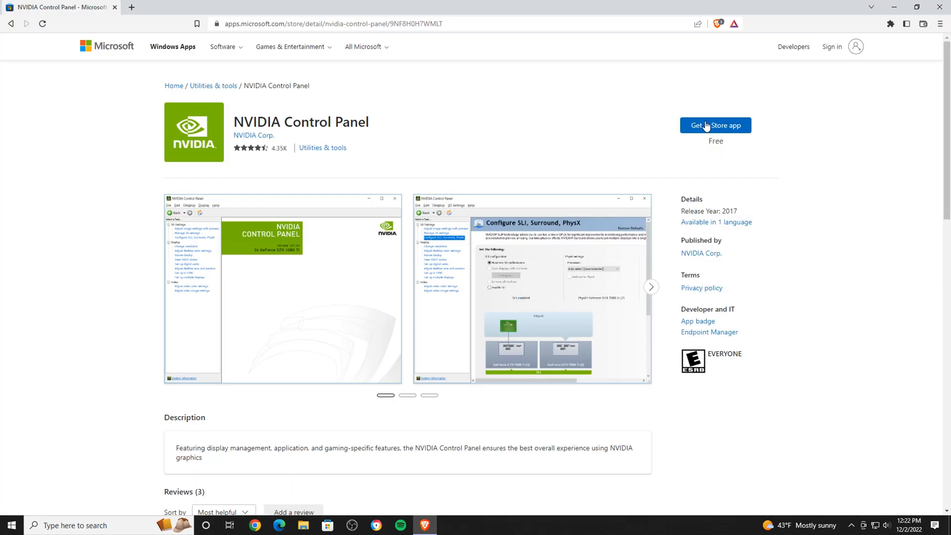
{"action": "mouse_move", "coordinate": [514, 141]}
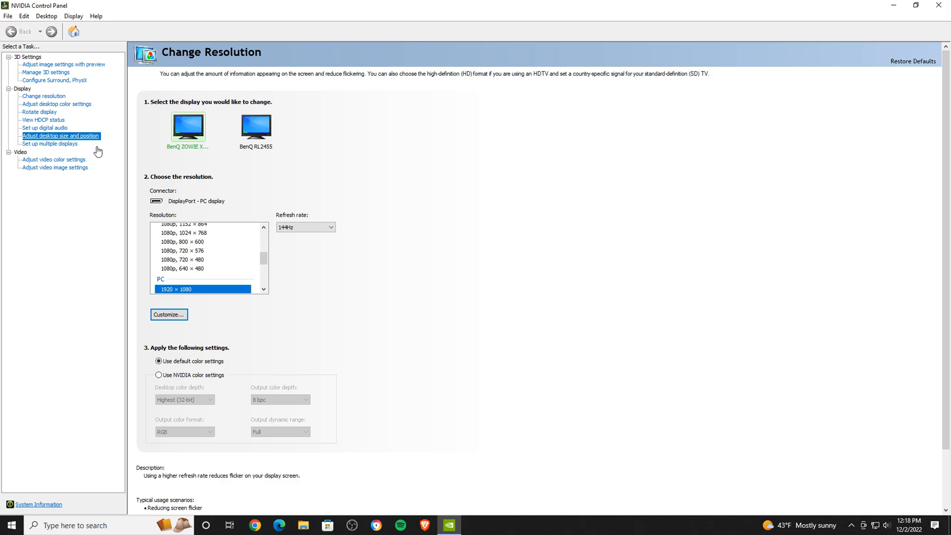
- Select the main display under desktop size and position and choose Full-screen scaling
{"action": "left_click", "coordinate": [60, 136]}
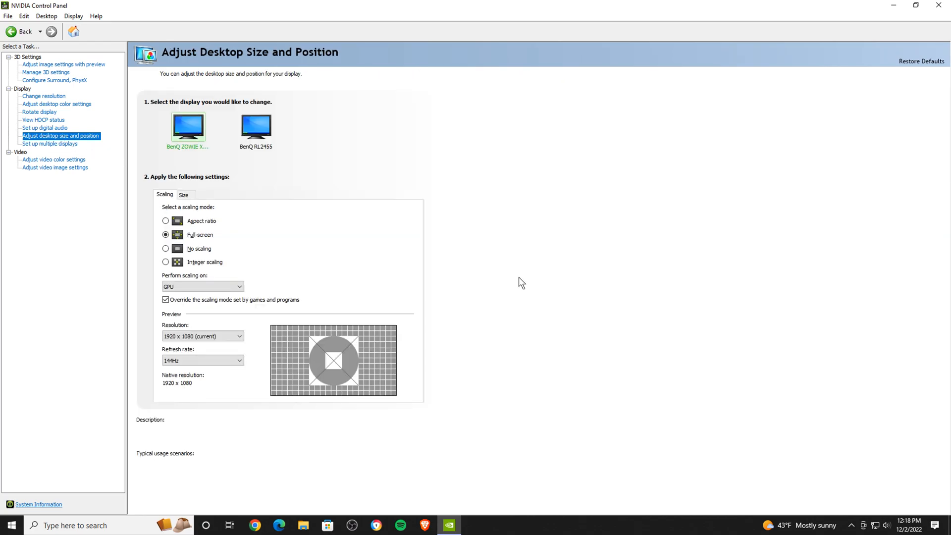
{"action": "mouse_move", "coordinate": [191, 158]}
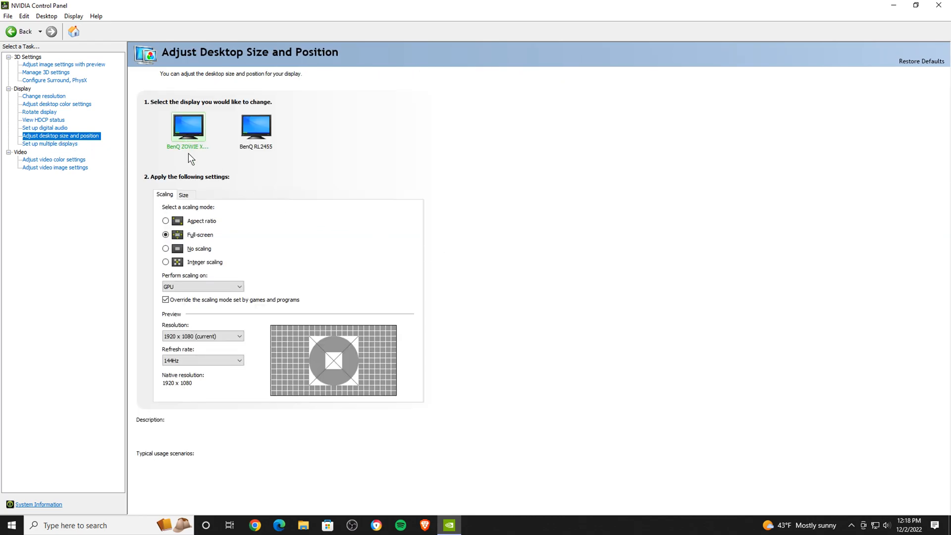
{"action": "left_click", "coordinate": [165, 221]}
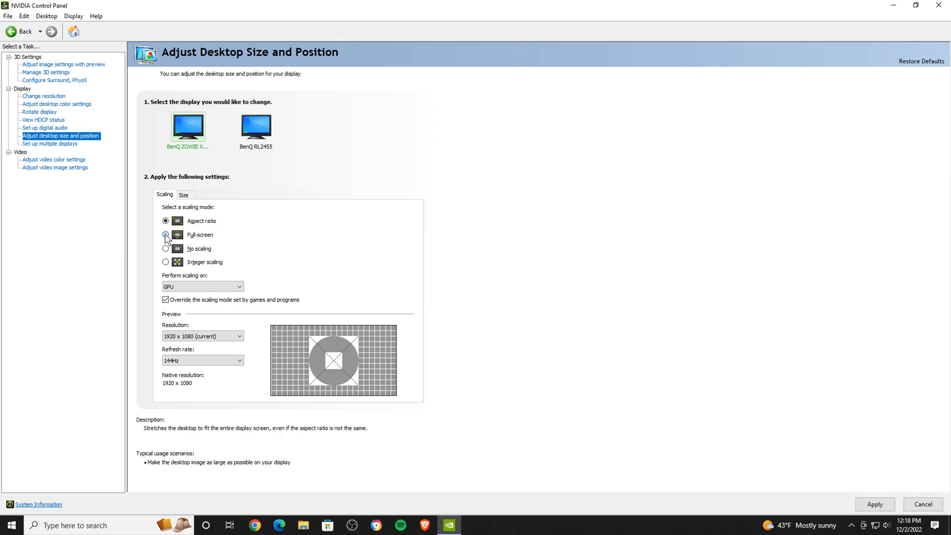
{"action": "left_click", "coordinate": [165, 235]}
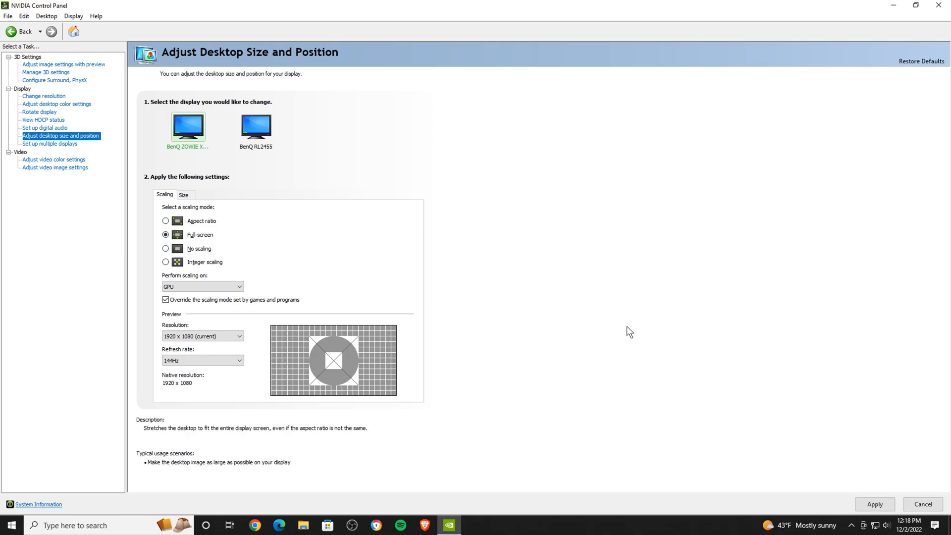
- Keep scaling performed on the GPU with a 144Hz preview refresh rate
{"action": "left_click", "coordinate": [239, 287]}
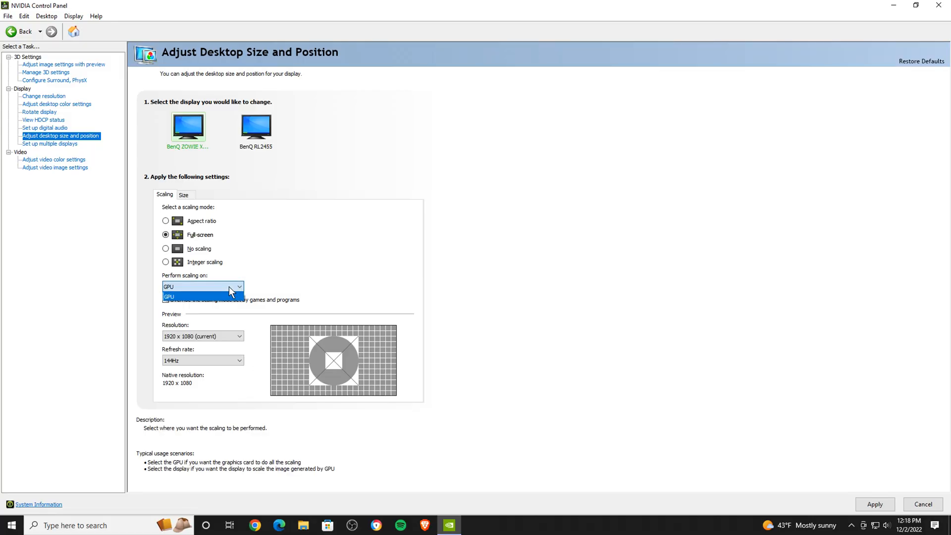
{"action": "left_click", "coordinate": [202, 297]}
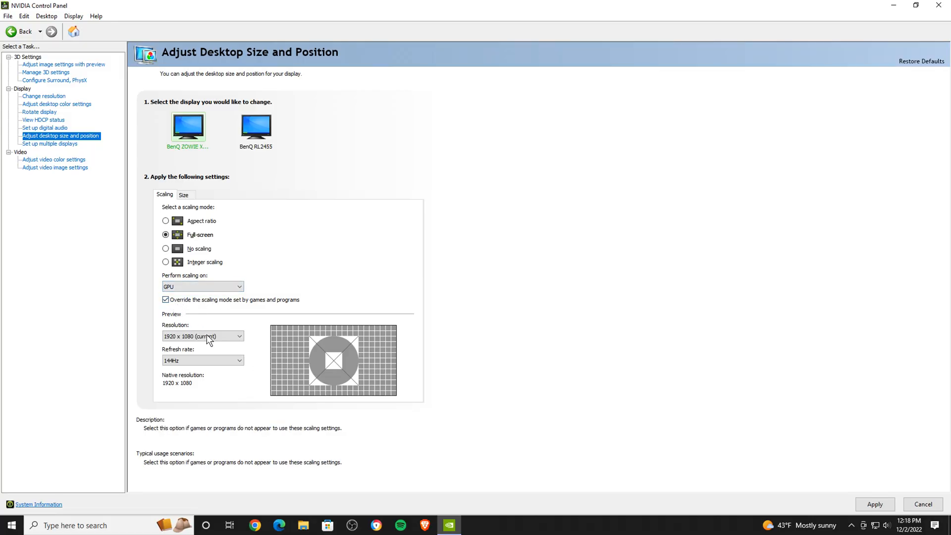
{"action": "left_click", "coordinate": [239, 361]}
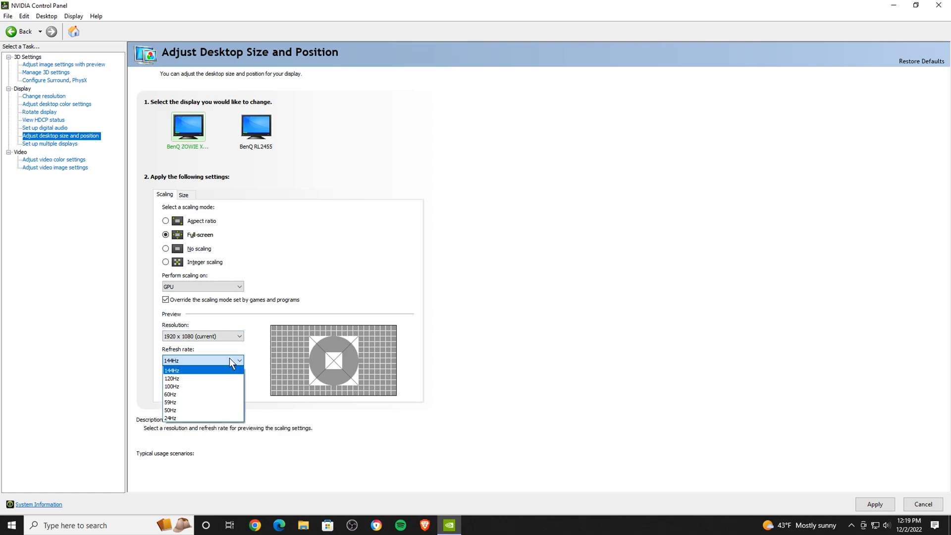
{"action": "left_click", "coordinate": [172, 370]}
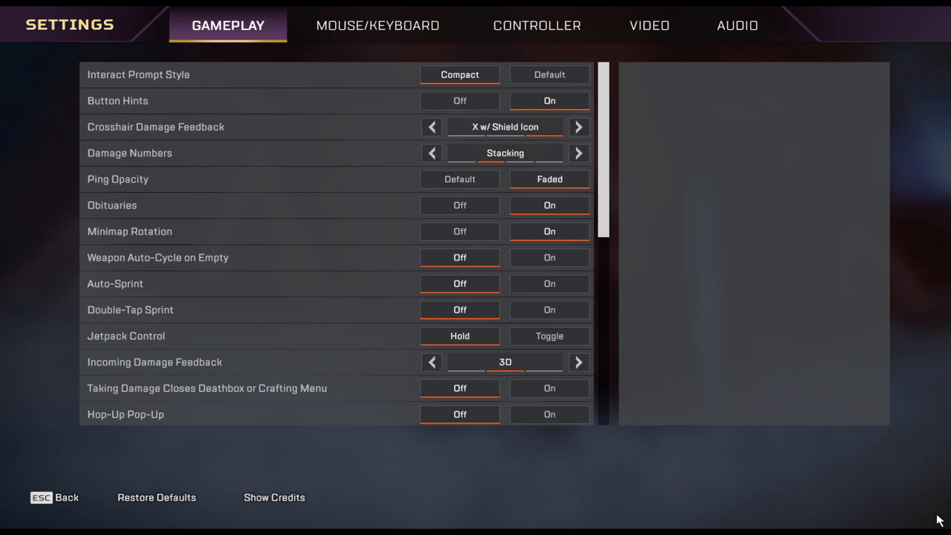
{"action": "mouse_move", "coordinate": [711, 222]}
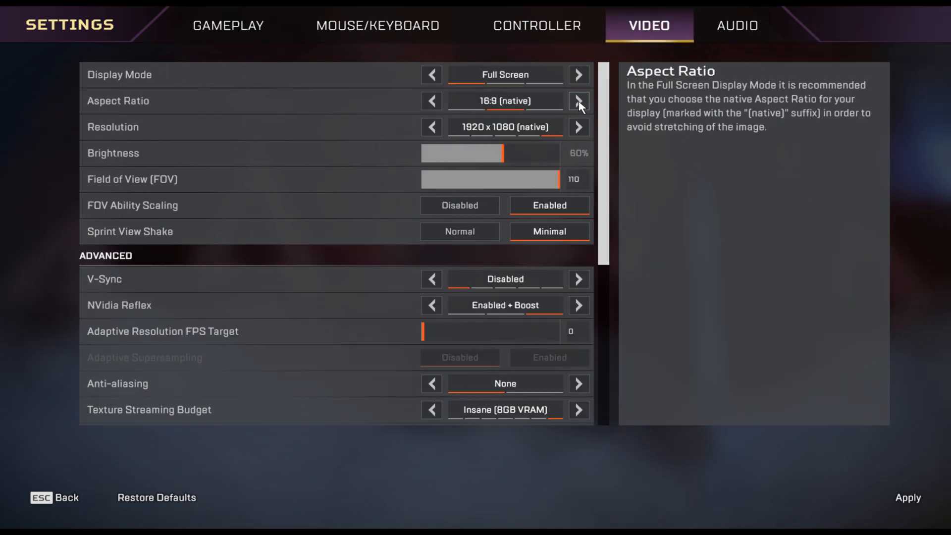
- Switch Apex Legends' aspect ratio to 16:10, giving 1600 x 1024 resolution
{"action": "left_click", "coordinate": [578, 101]}
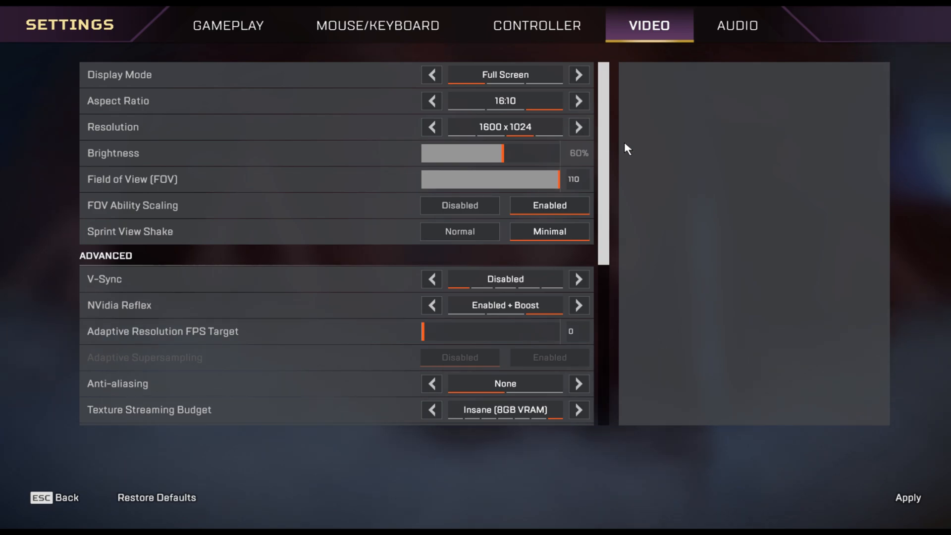
{"action": "mouse_move", "coordinate": [809, 443]}
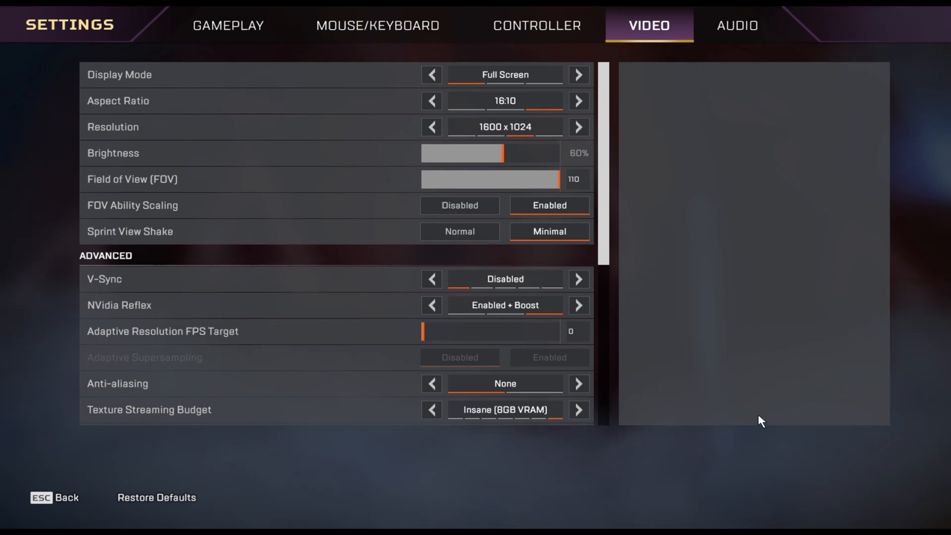
{"action": "mouse_move", "coordinate": [789, 497]}
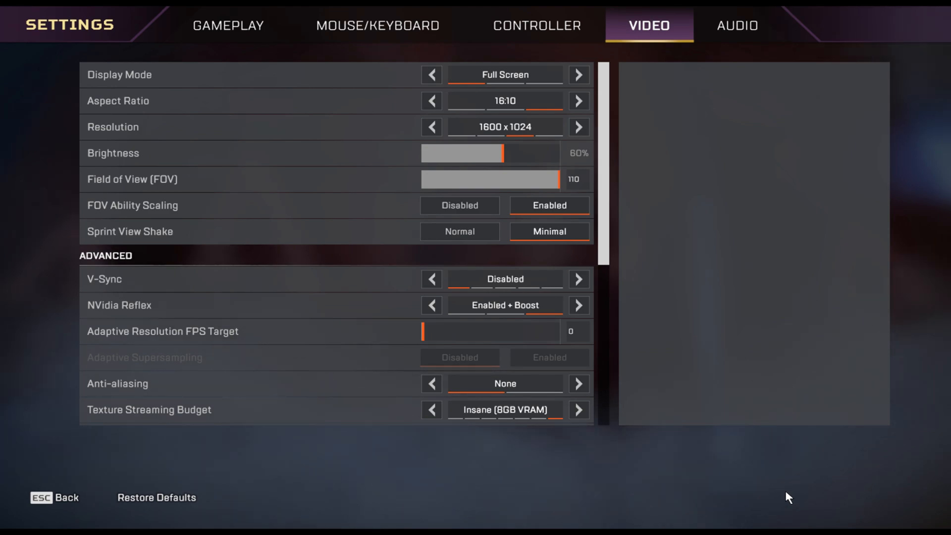
{"action": "mouse_move", "coordinate": [784, 478]}
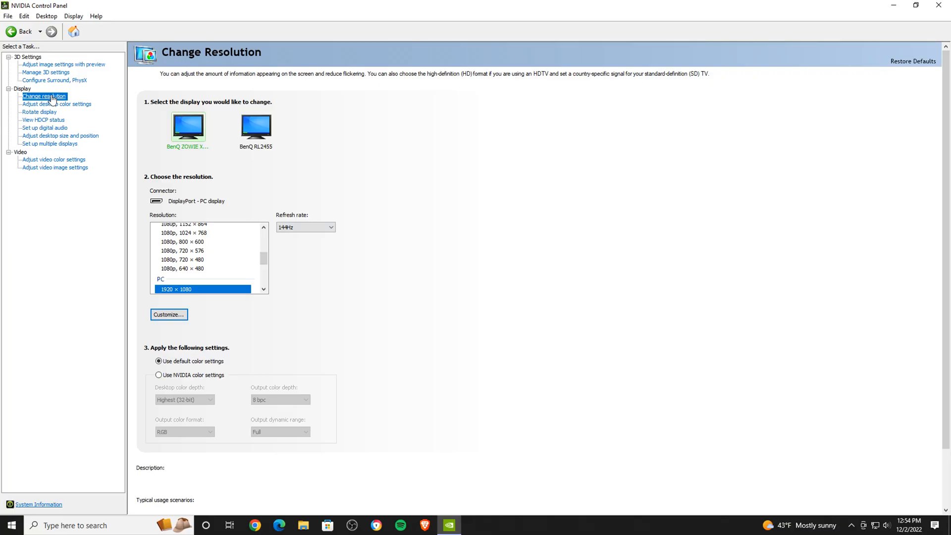
- Open the Create Custom Resolution dialog, prefilled with 1920x1080 at 144 Hz
{"action": "left_click", "coordinate": [168, 314]}
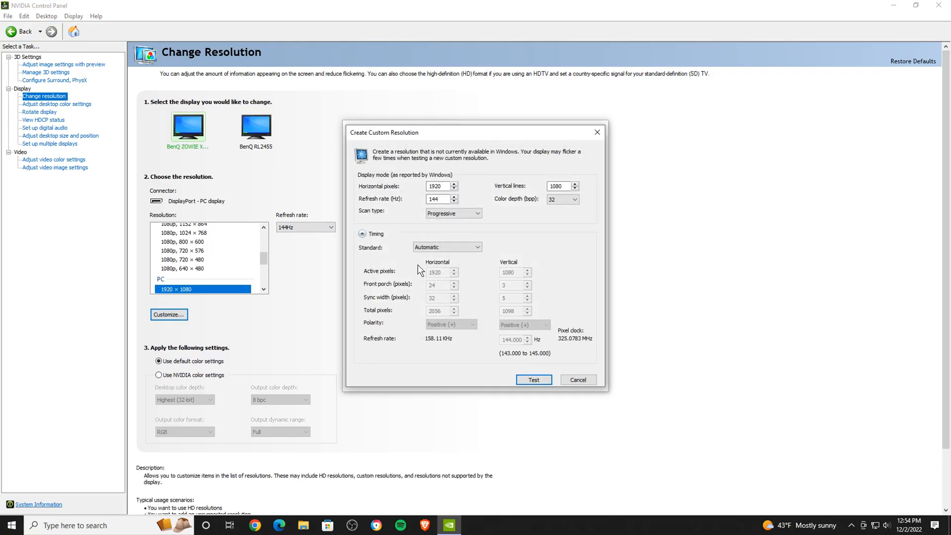